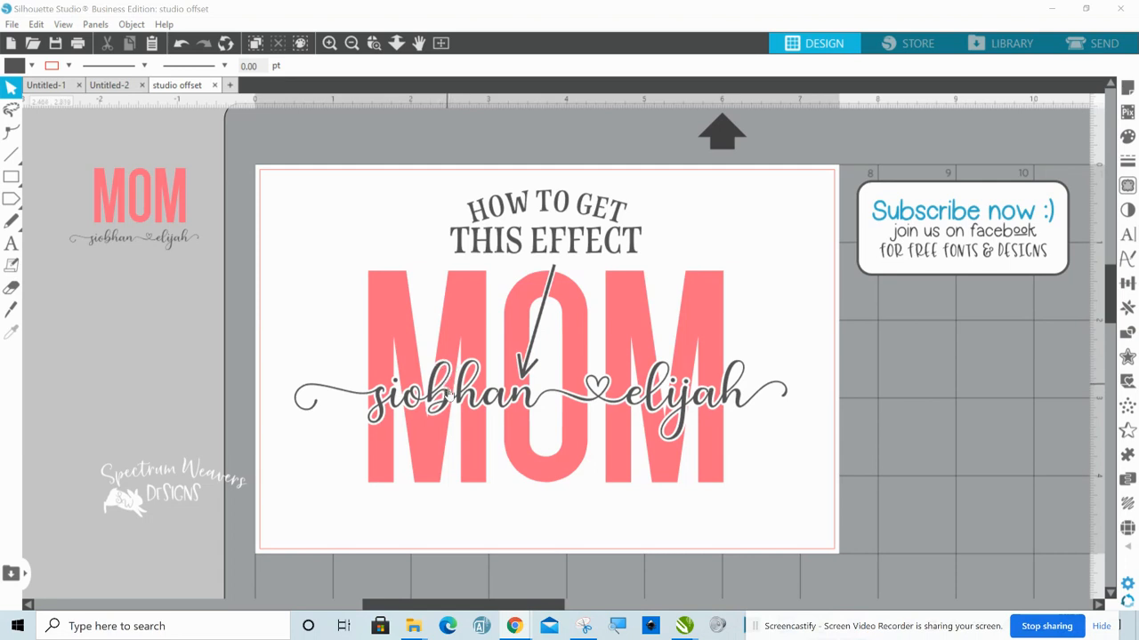
mouse_move(611, 320)
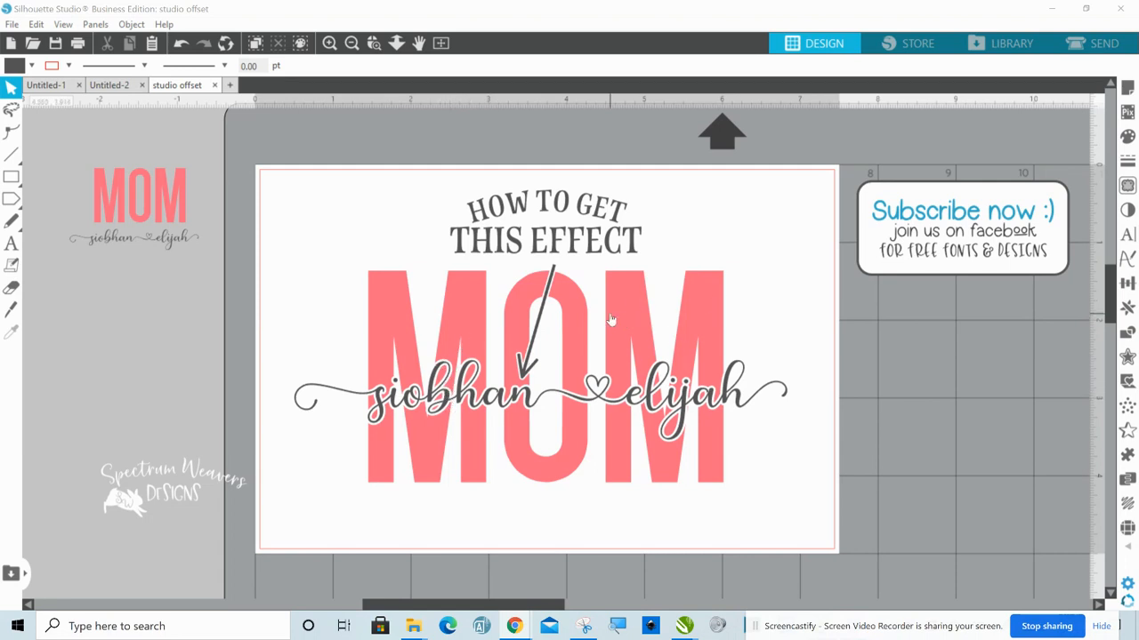
mouse_move(462, 132)
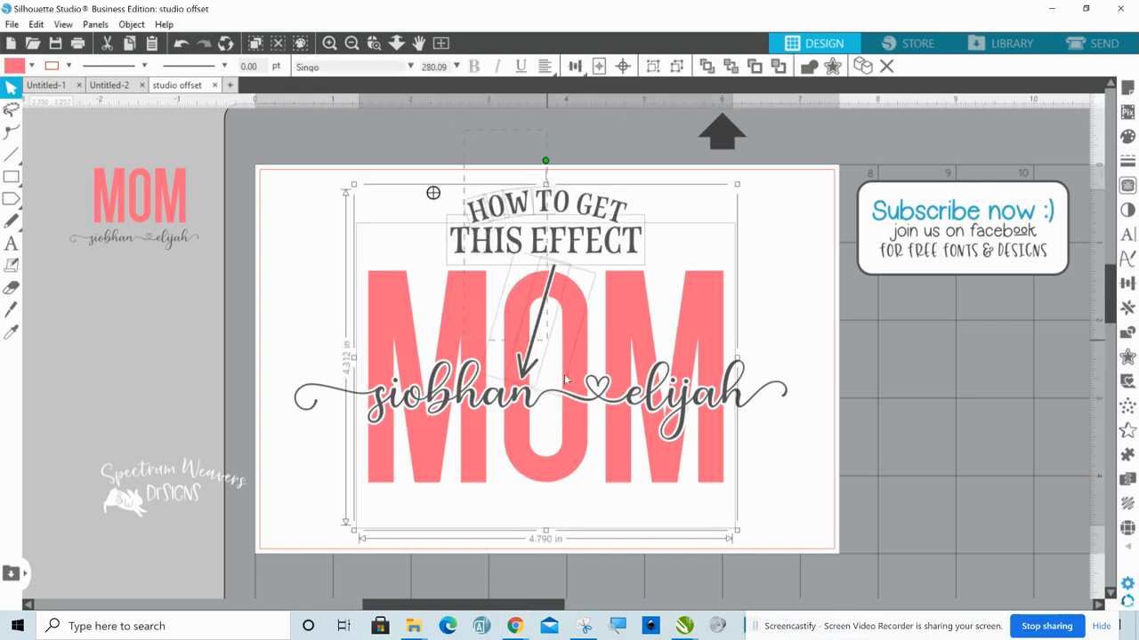
Delete the finished sample MOM title design so the page is empty
left_click_drag(736, 361, 793, 360)
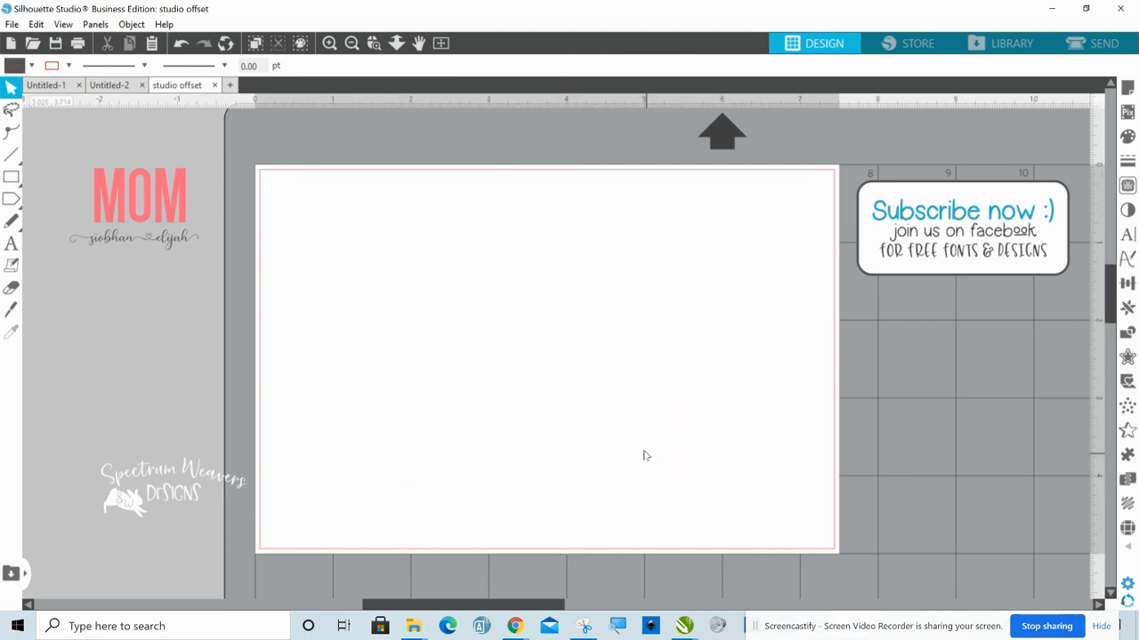
mouse_move(928, 240)
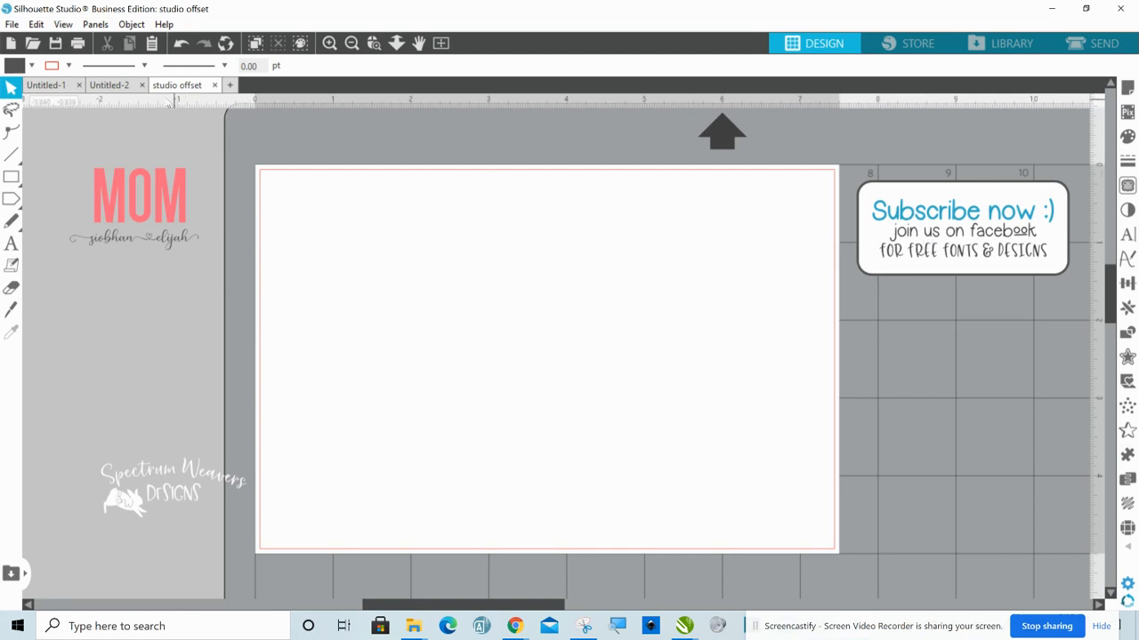
Drag the small MOM design onto the page and enlarge it to fill the page
left_click(140, 196)
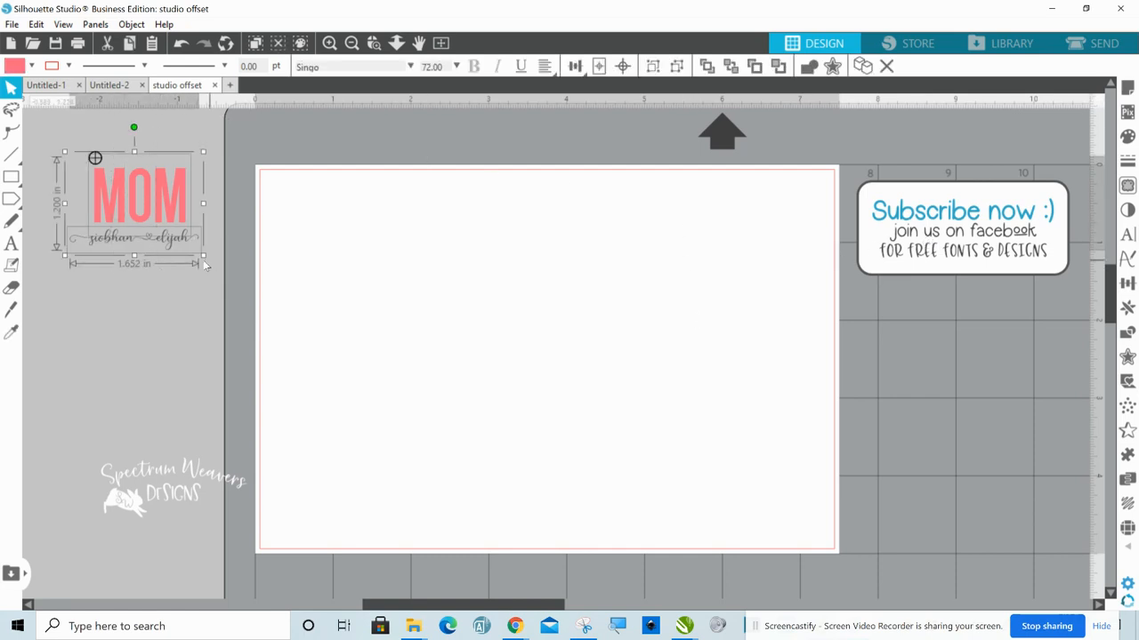
left_click_drag(203, 264, 376, 388)
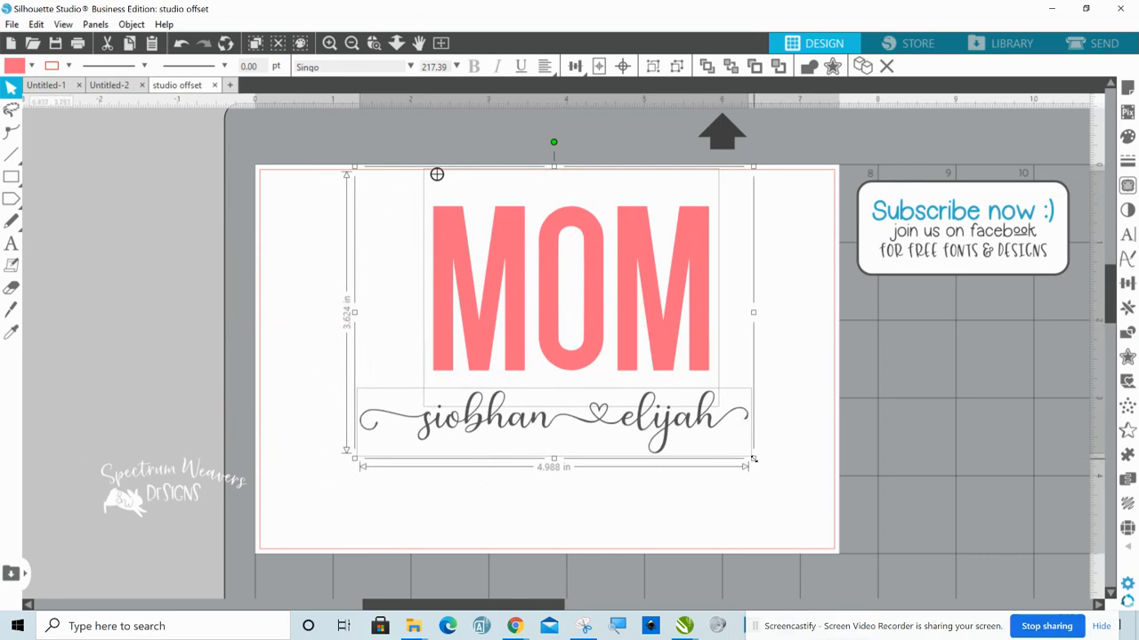
left_click_drag(754, 460, 872, 547)
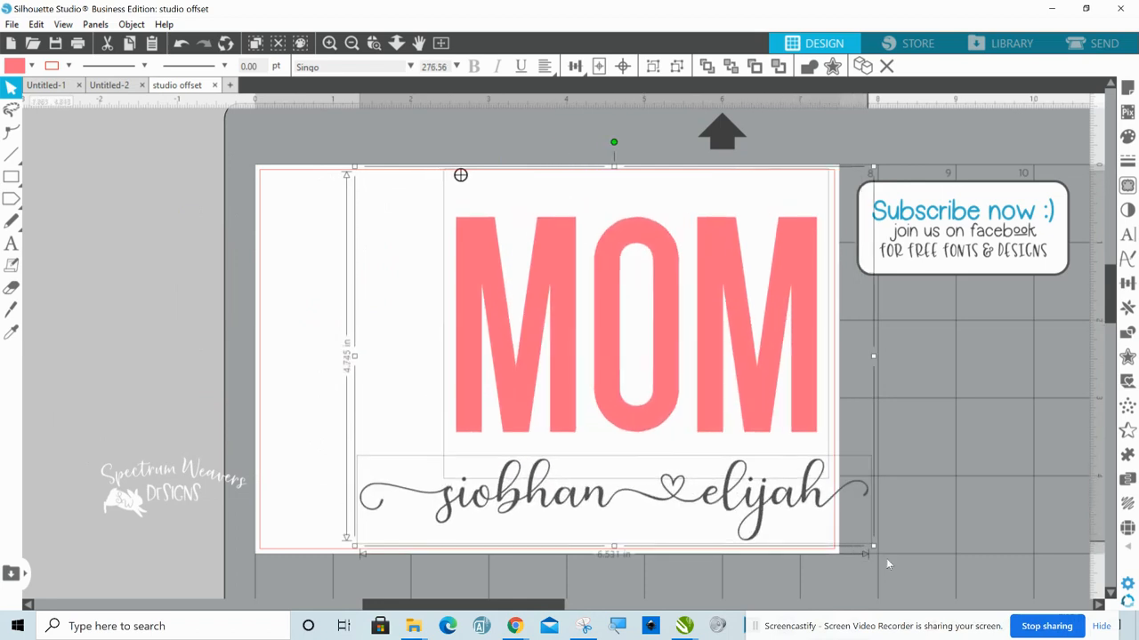
left_click_drag(872, 547, 906, 570)
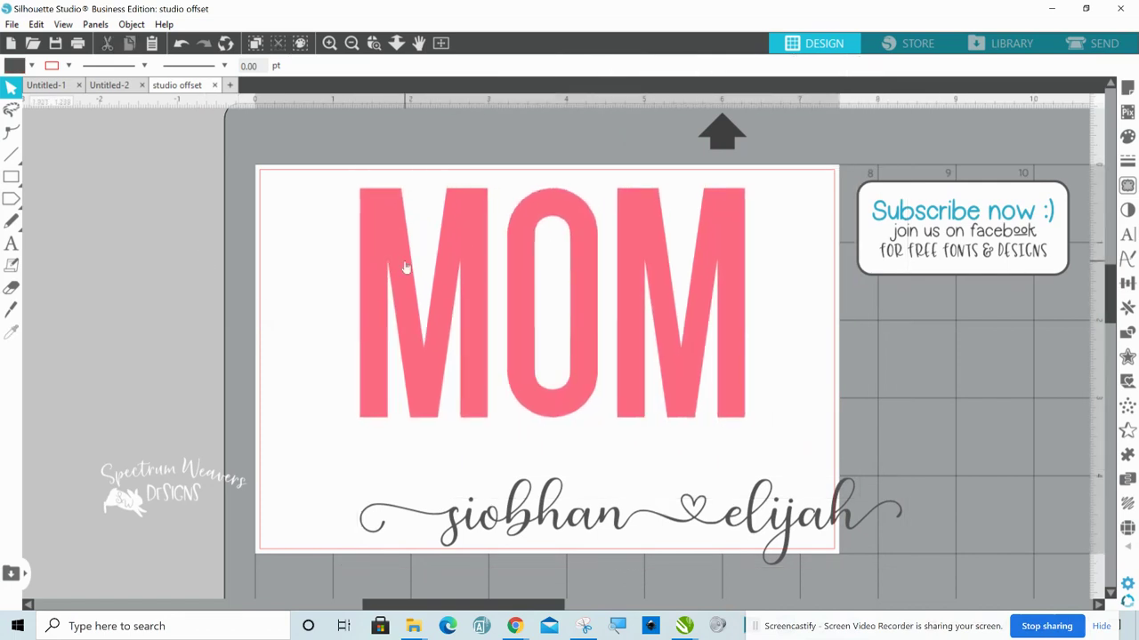
left_click(571, 502)
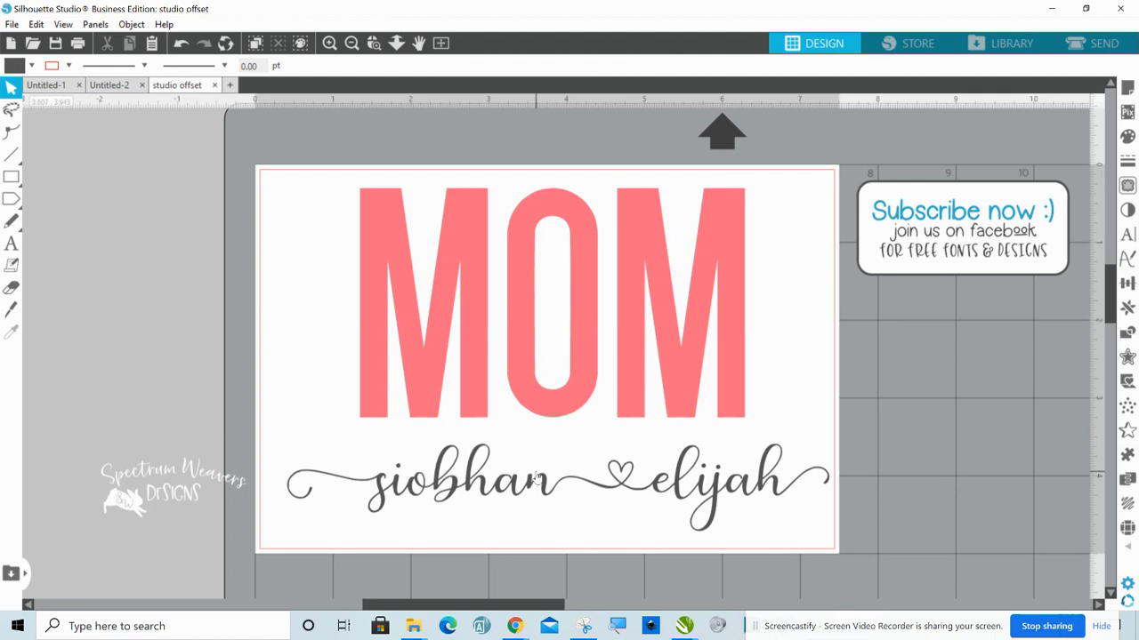
mouse_move(670, 446)
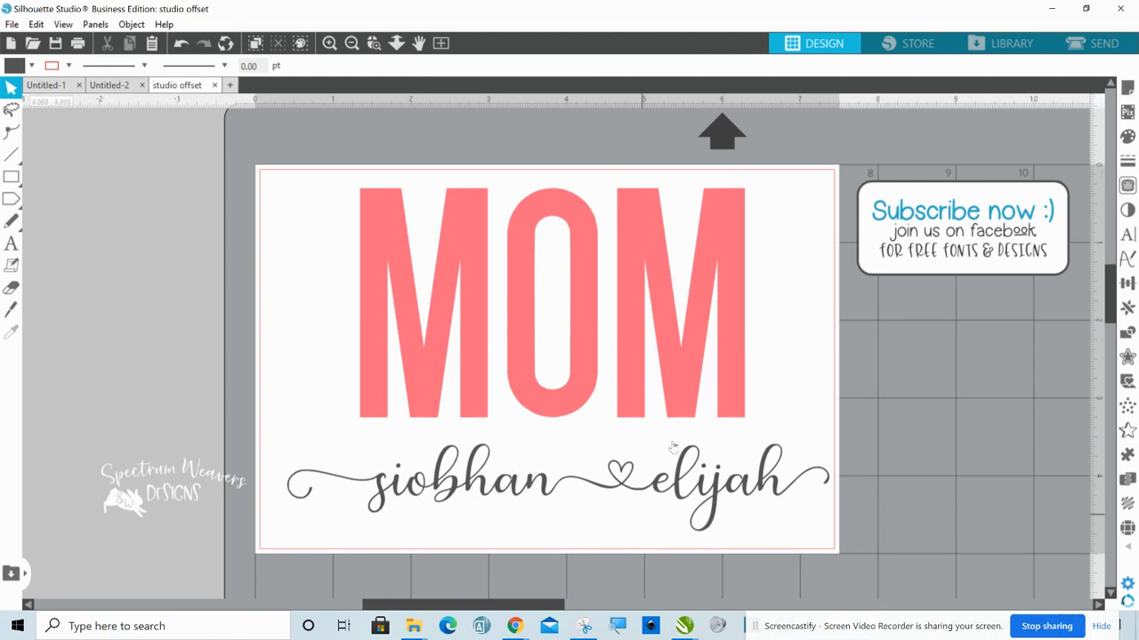
mouse_move(685, 504)
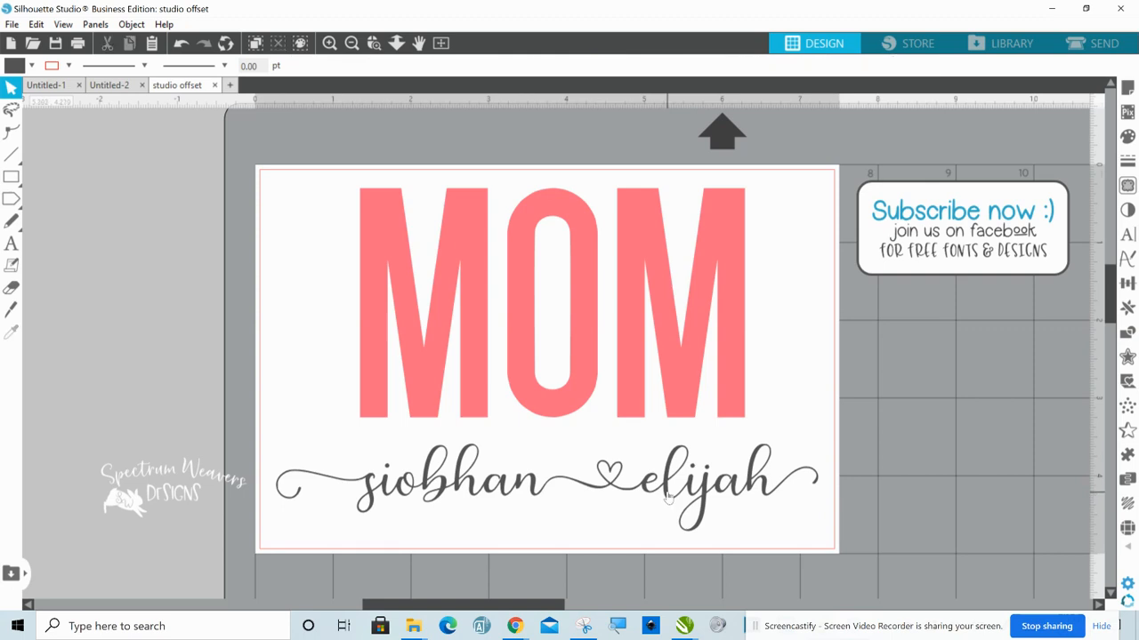
Select the script names and try offset distances in the Offset panel
left_click(663, 496)
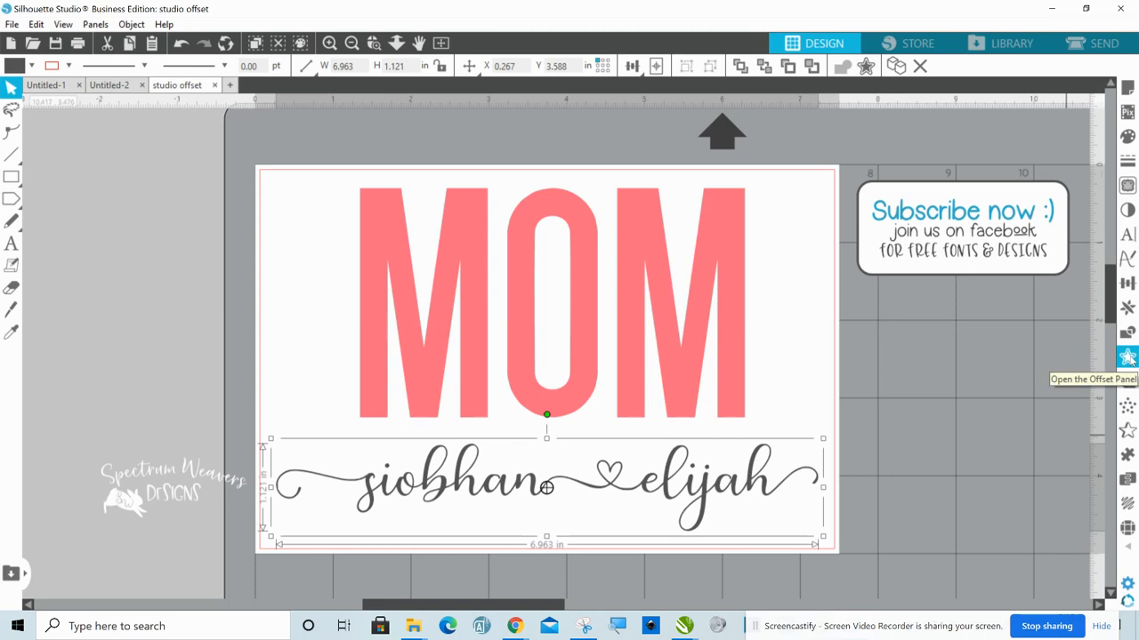
left_click(1127, 356)
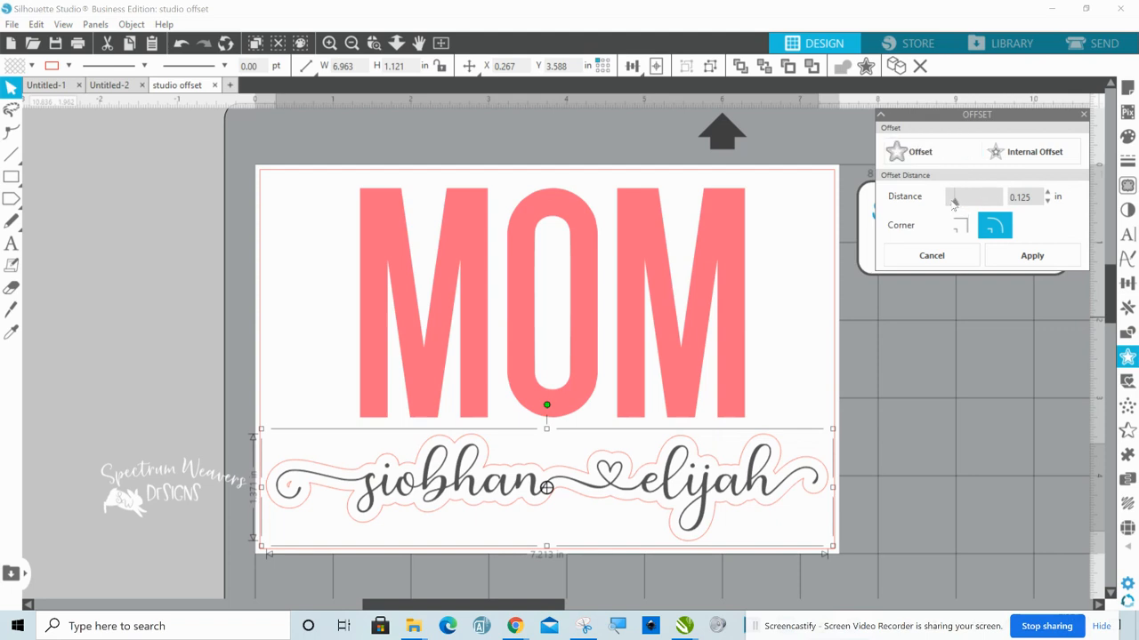
left_click_drag(956, 197, 952, 197)
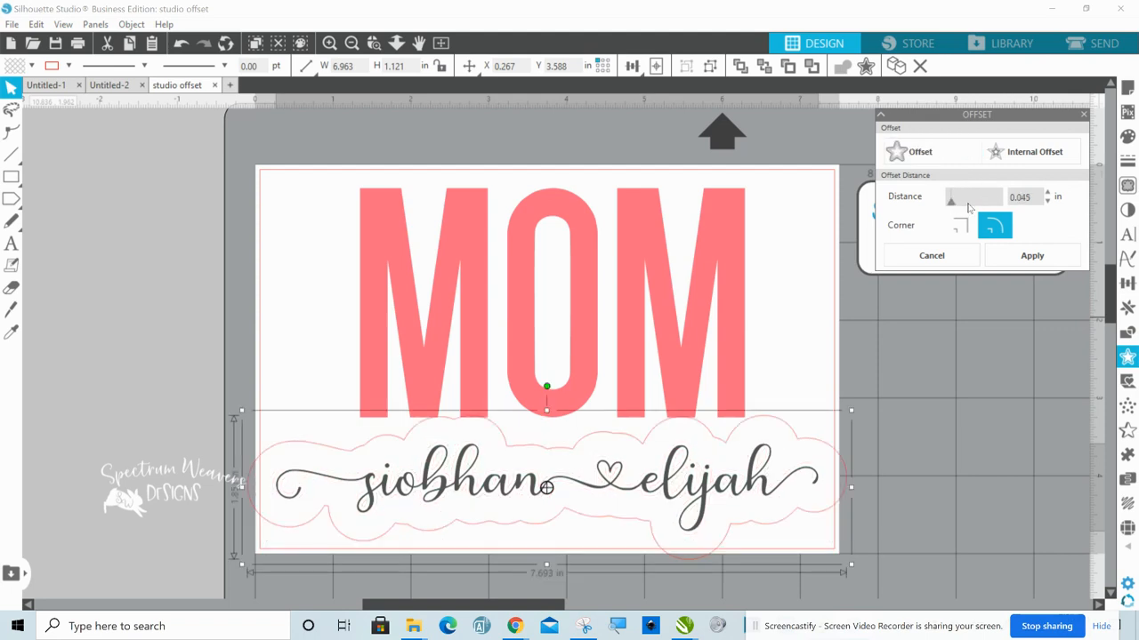
left_click_drag(953, 197, 965, 197)
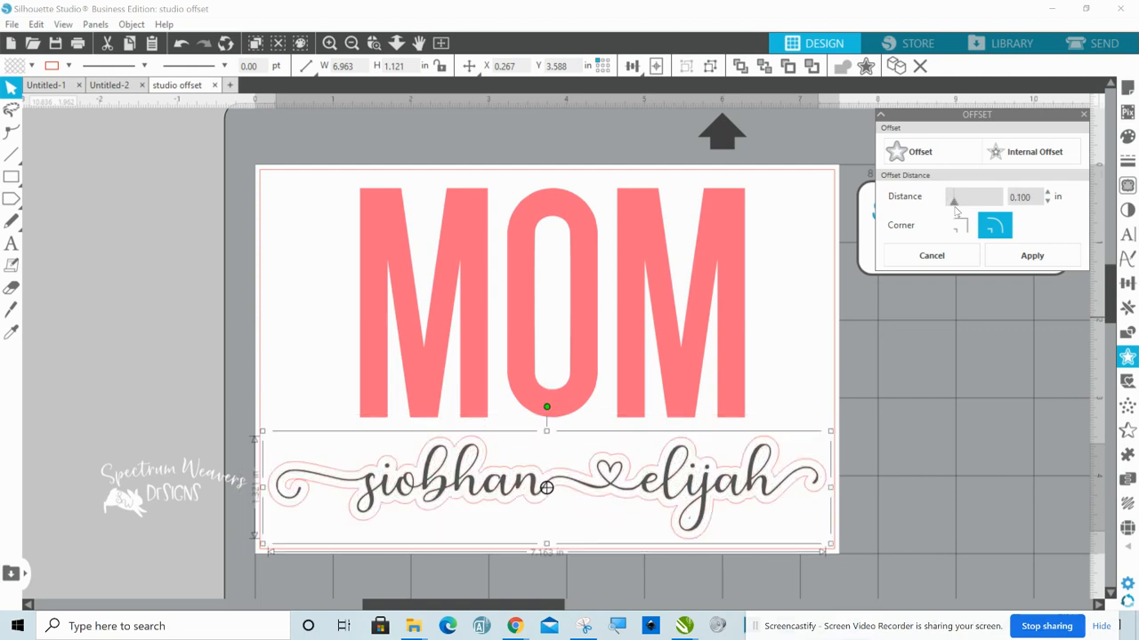
left_click_drag(970, 197, 950, 196)
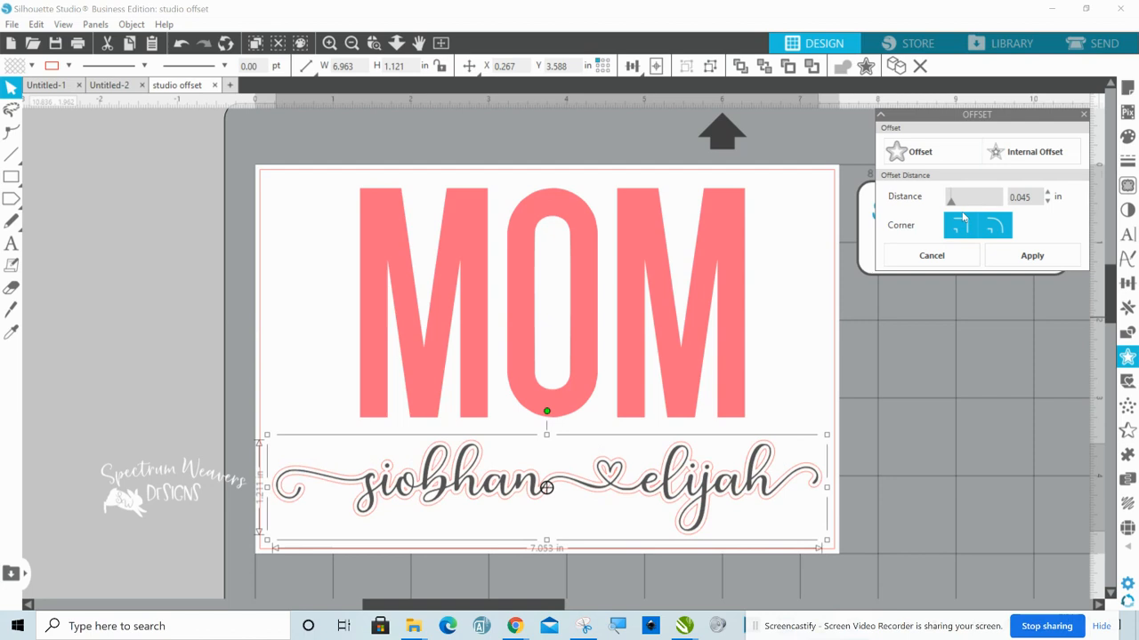
Apply a rounded 0.039 in offset around the script names
left_click(995, 225)
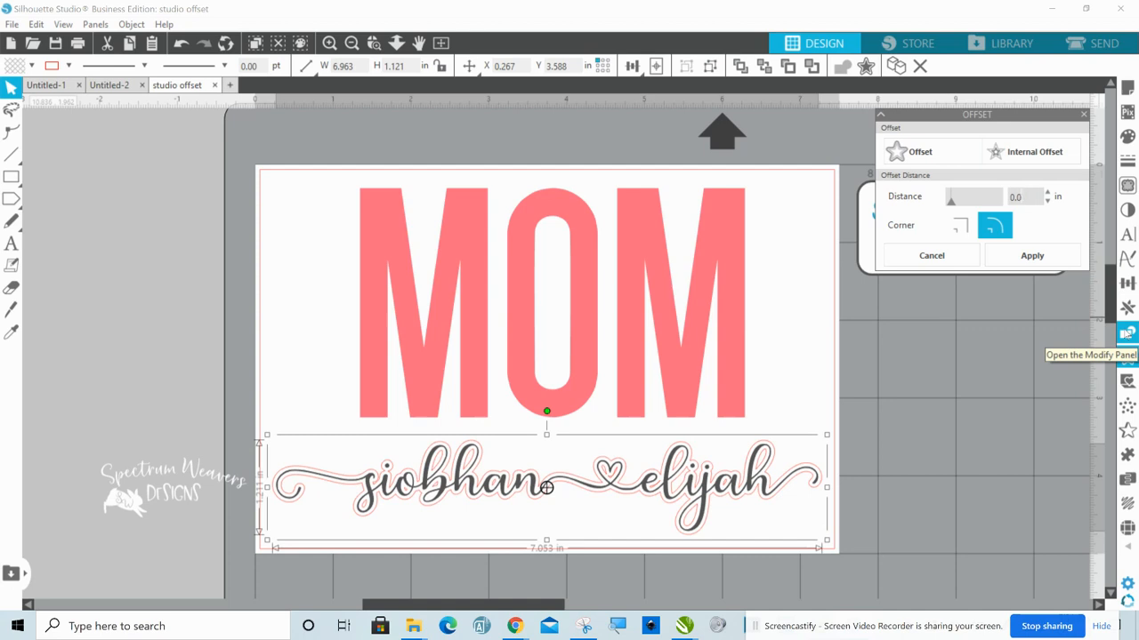
left_click(1046, 192)
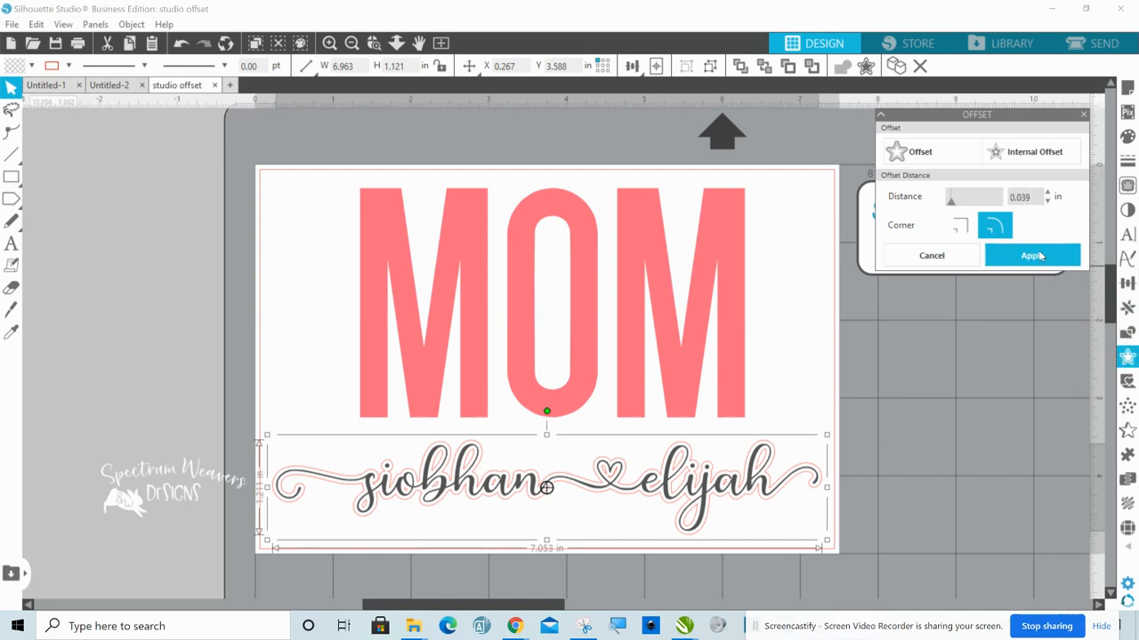
left_click(1031, 255)
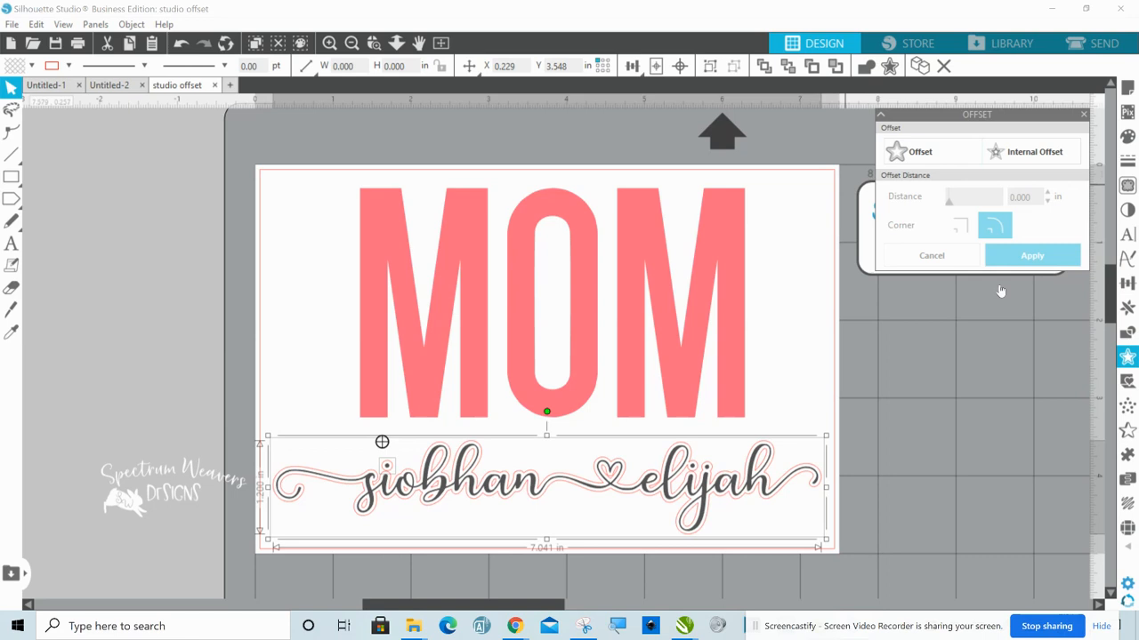
mouse_move(871, 445)
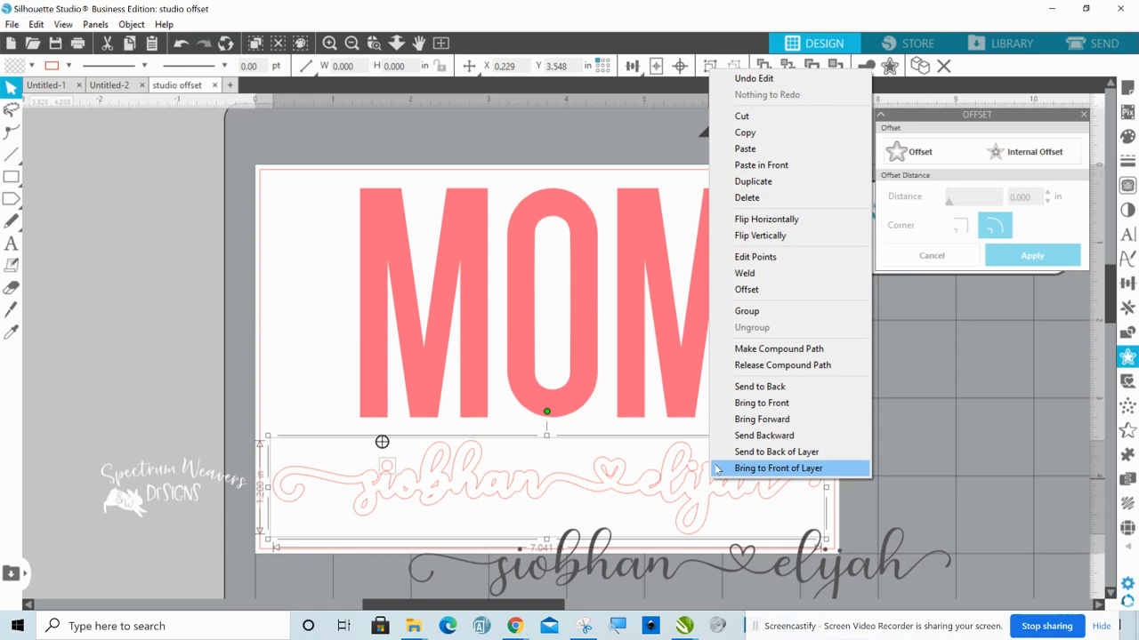
Bring the names offset to front, fill it dark gray, and move it across MOM
left_click(777, 467)
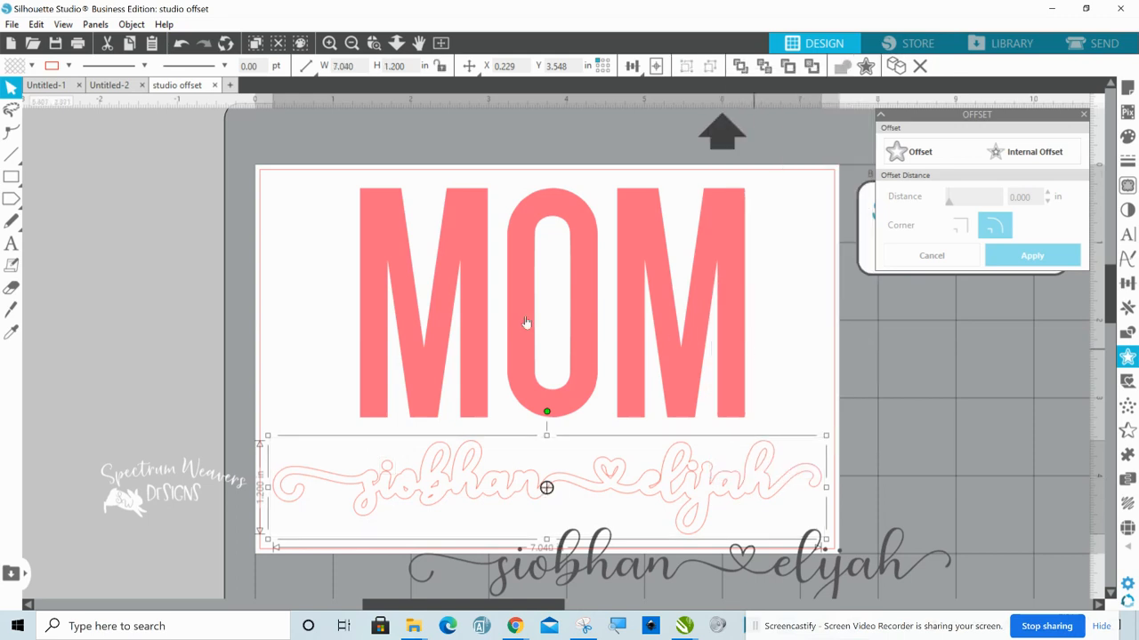
left_click(9, 67)
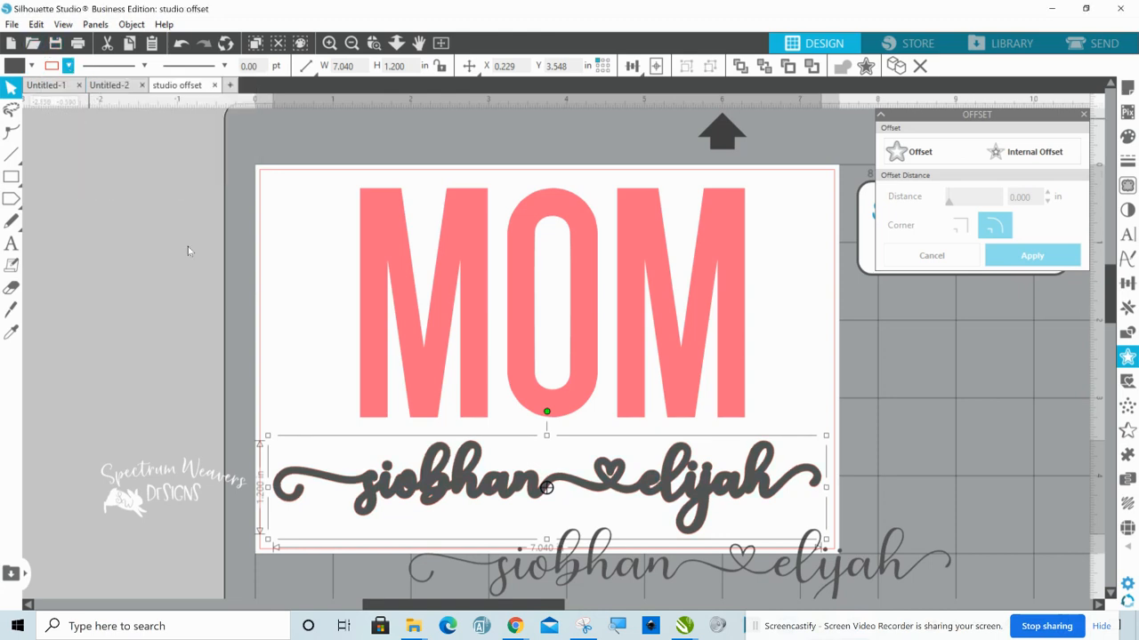
left_click_drag(547, 487, 542, 347)
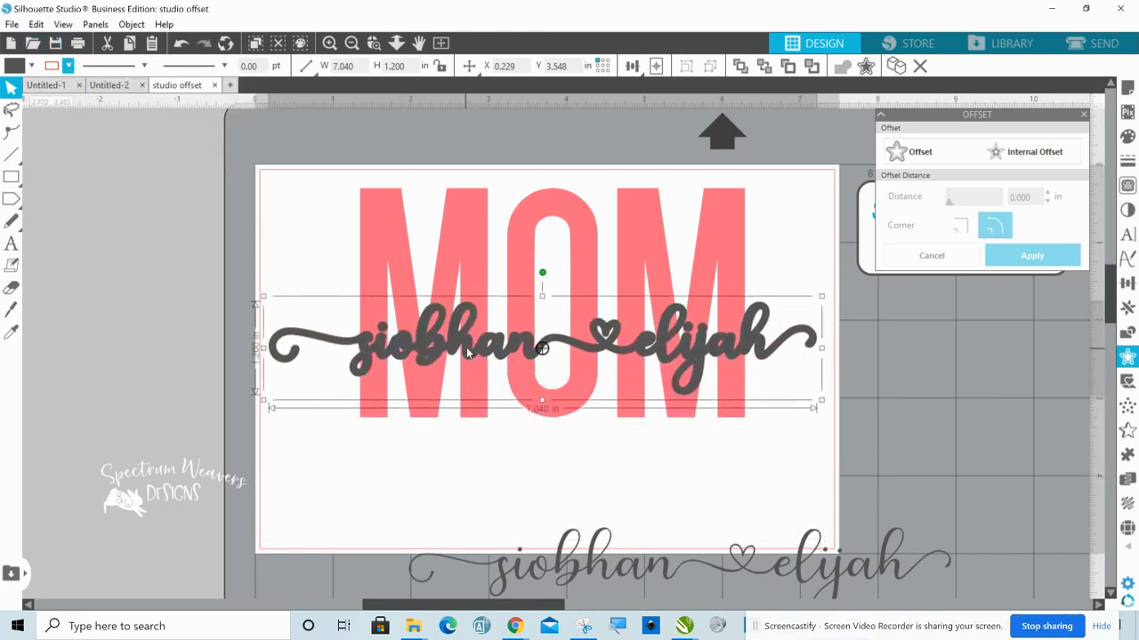
left_click_drag(543, 346, 568, 347)
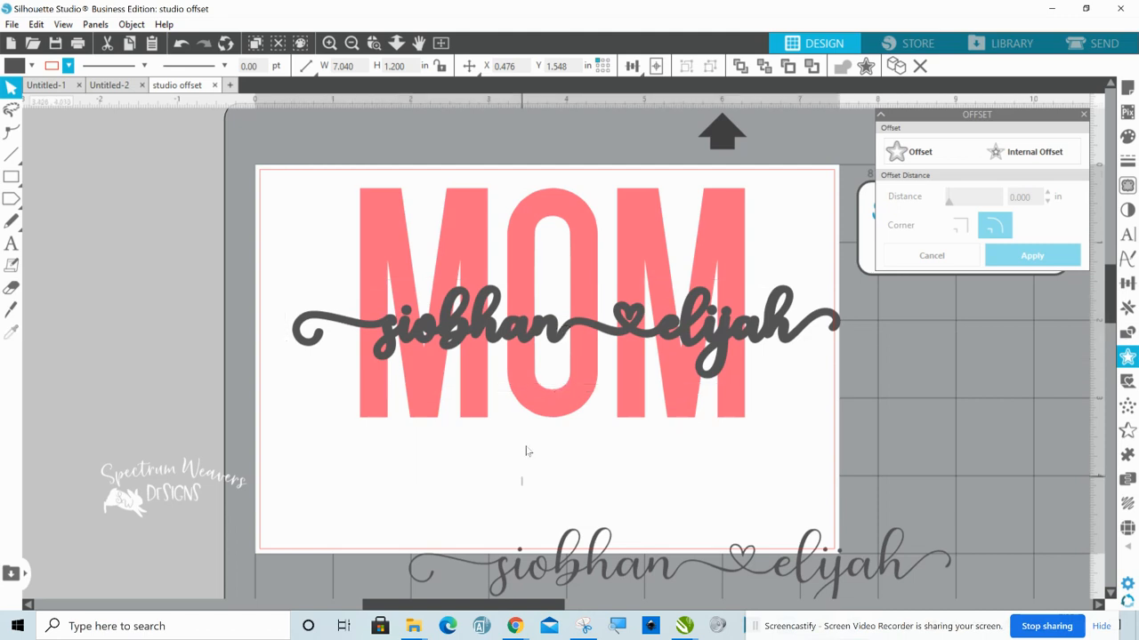
Select MOM with the gray offset and open the Align menu
left_click(520, 480)
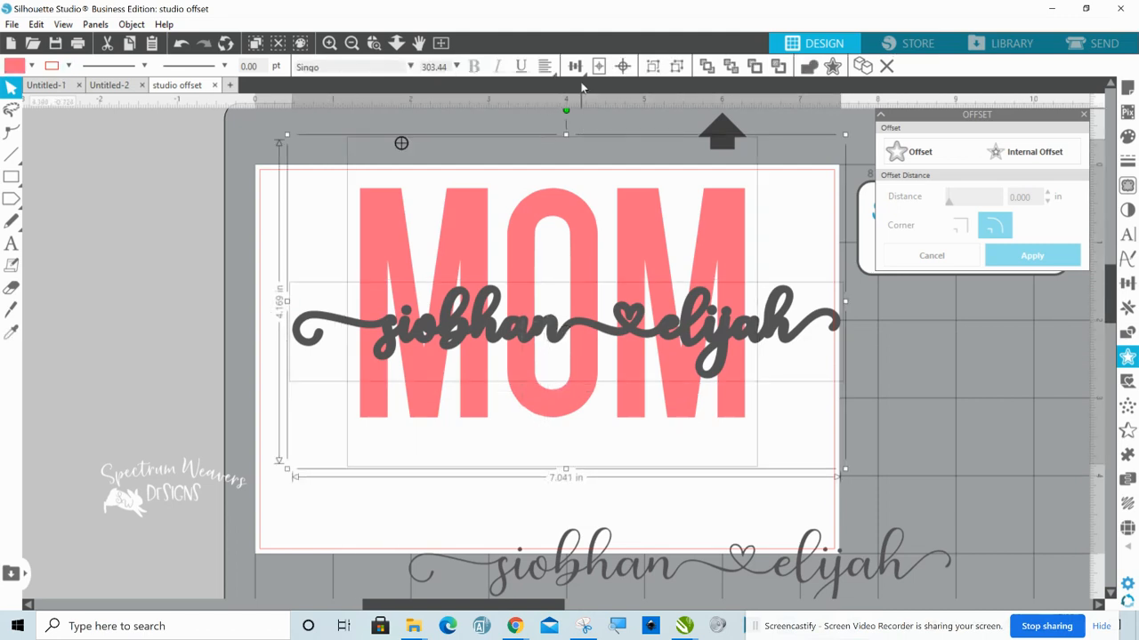
left_click(574, 66)
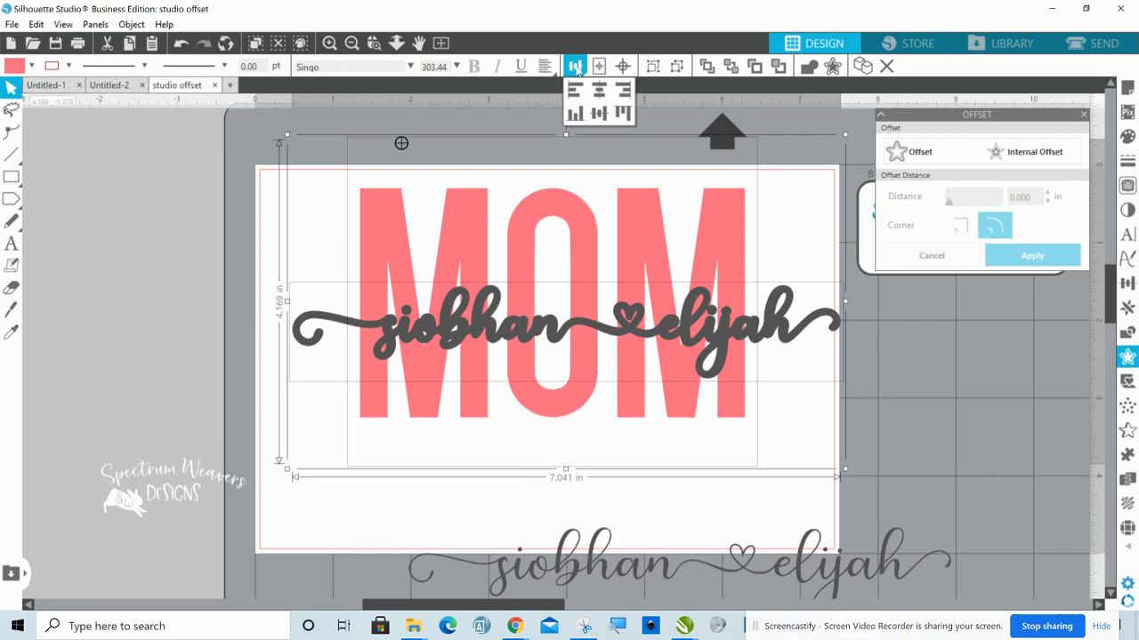
mouse_move(598, 90)
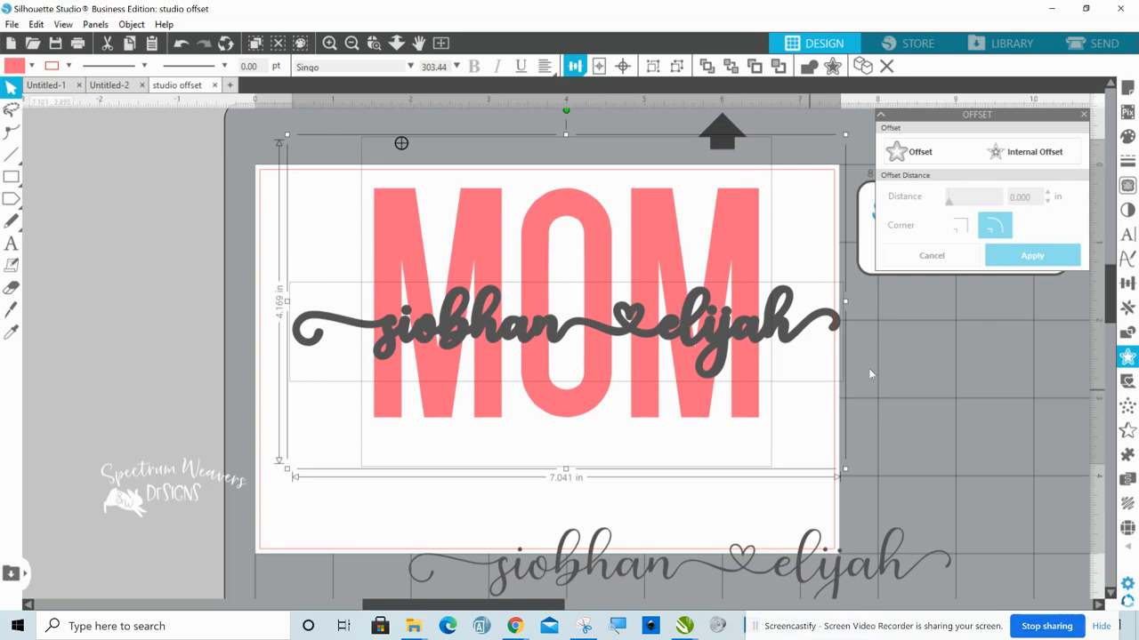
mouse_move(1088, 317)
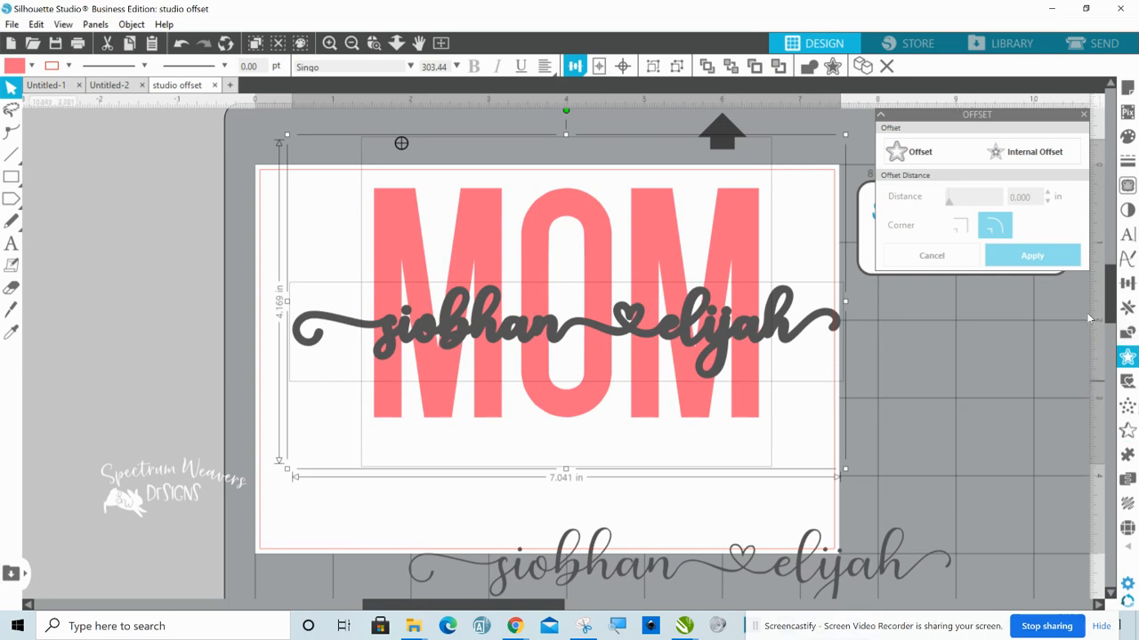
mouse_move(1088, 318)
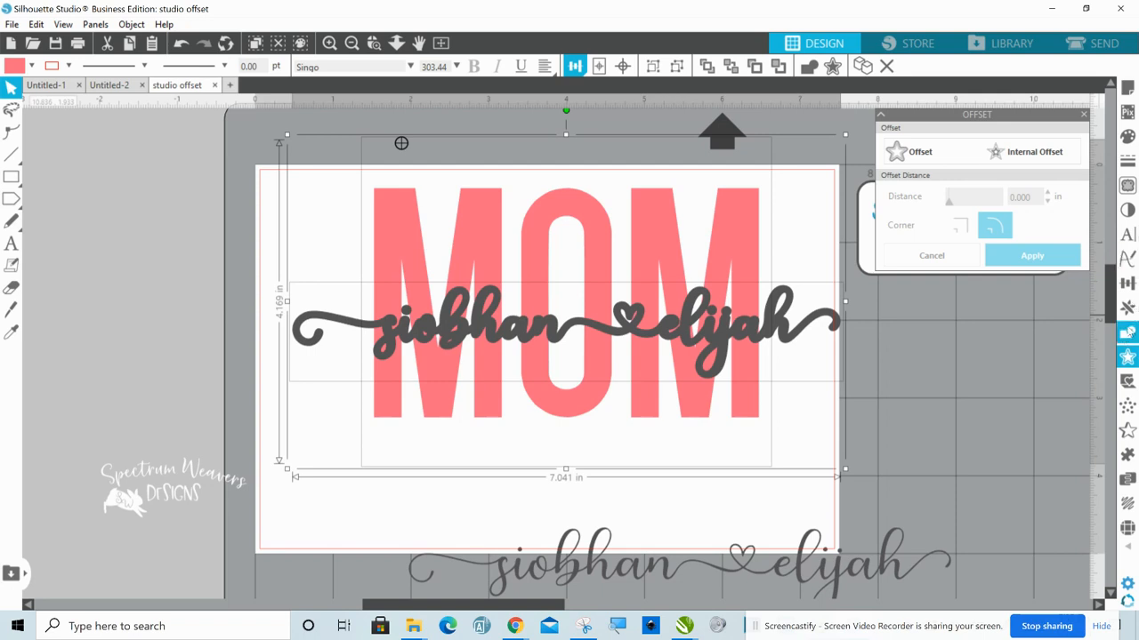
Subtract the gray names offset from MOM, then select the cut MOM pieces
left_click(1128, 347)
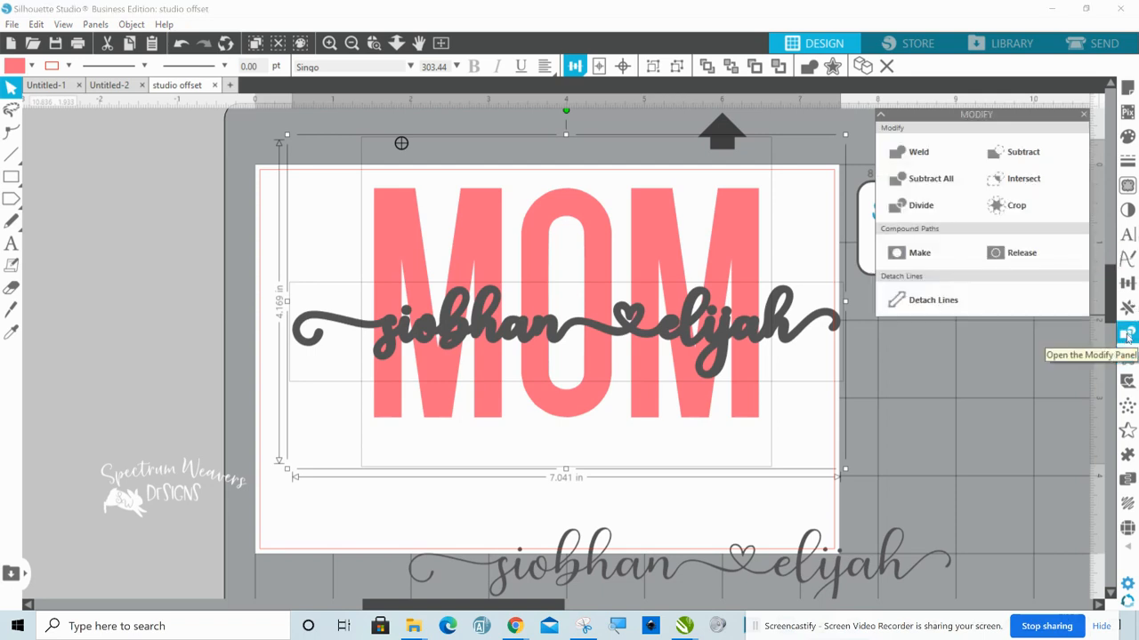
mouse_move(1040, 160)
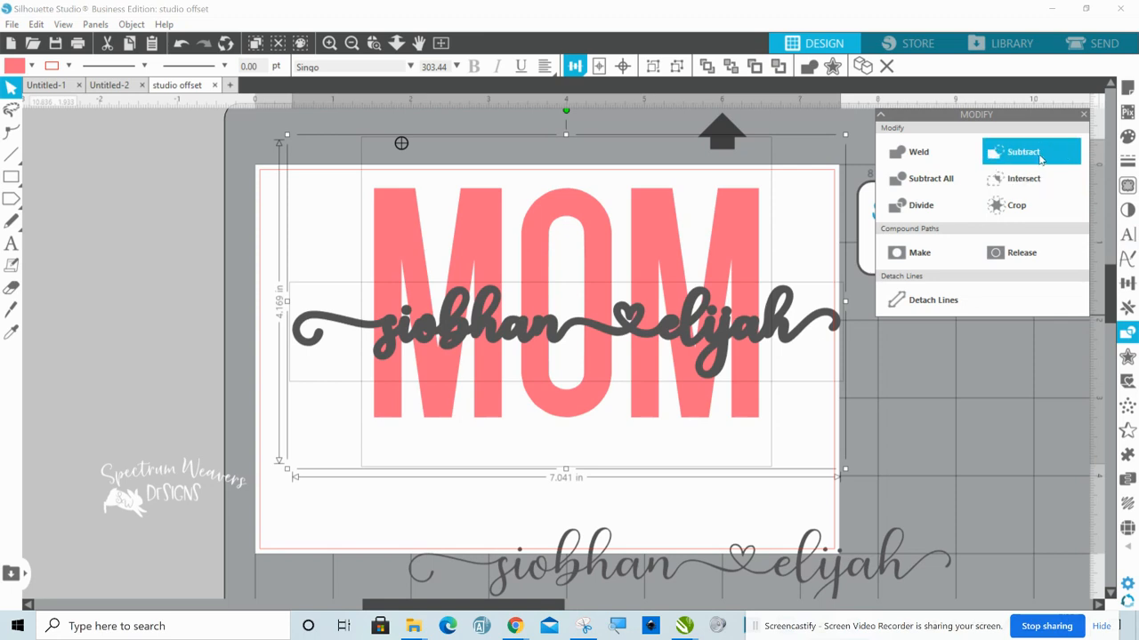
left_click(1030, 151)
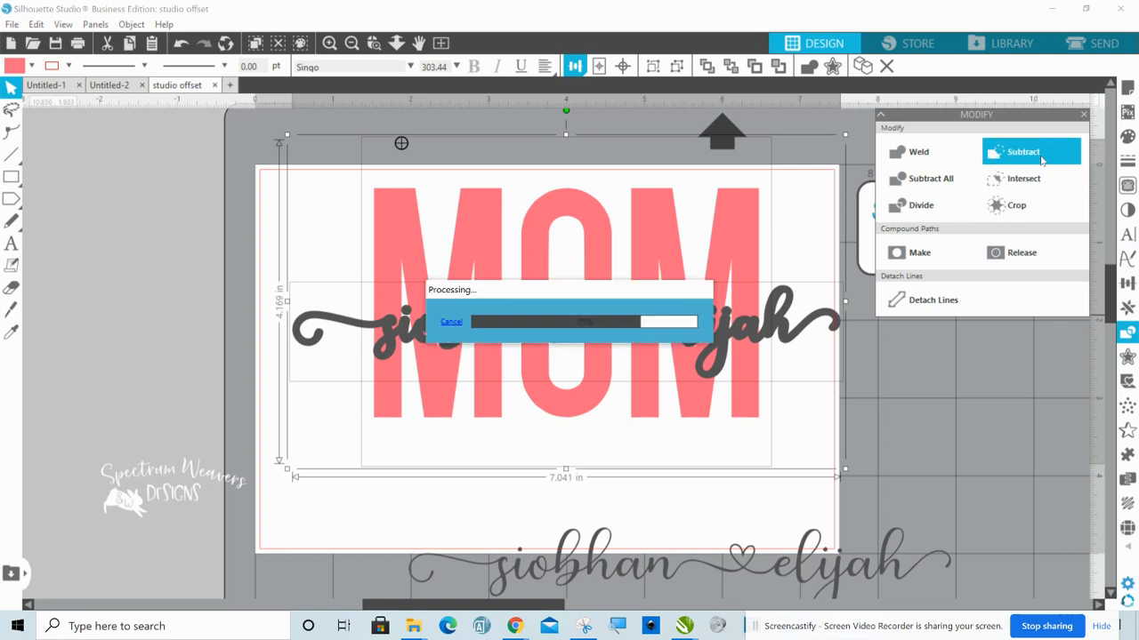
left_click(1031, 151)
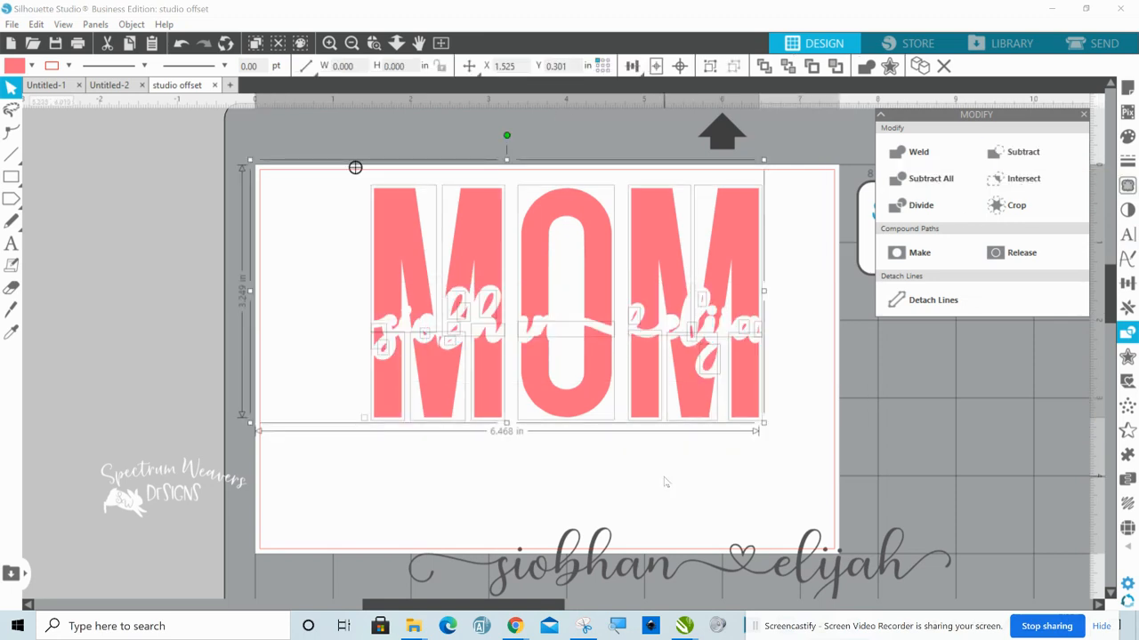
left_click(918, 151)
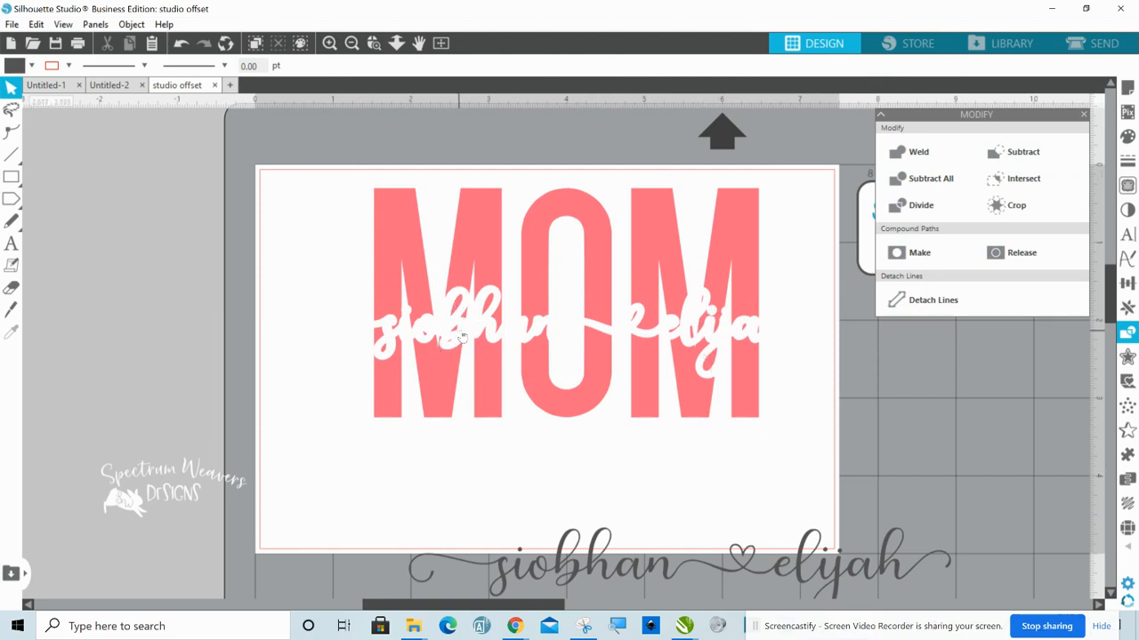
mouse_move(239, 246)
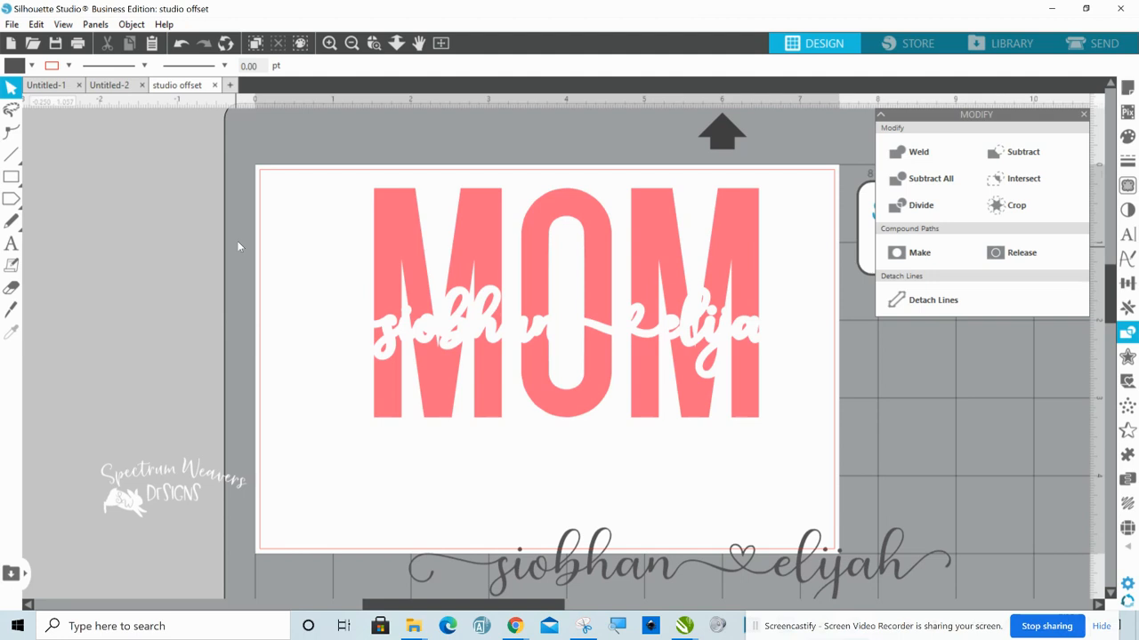
left_click(560, 303)
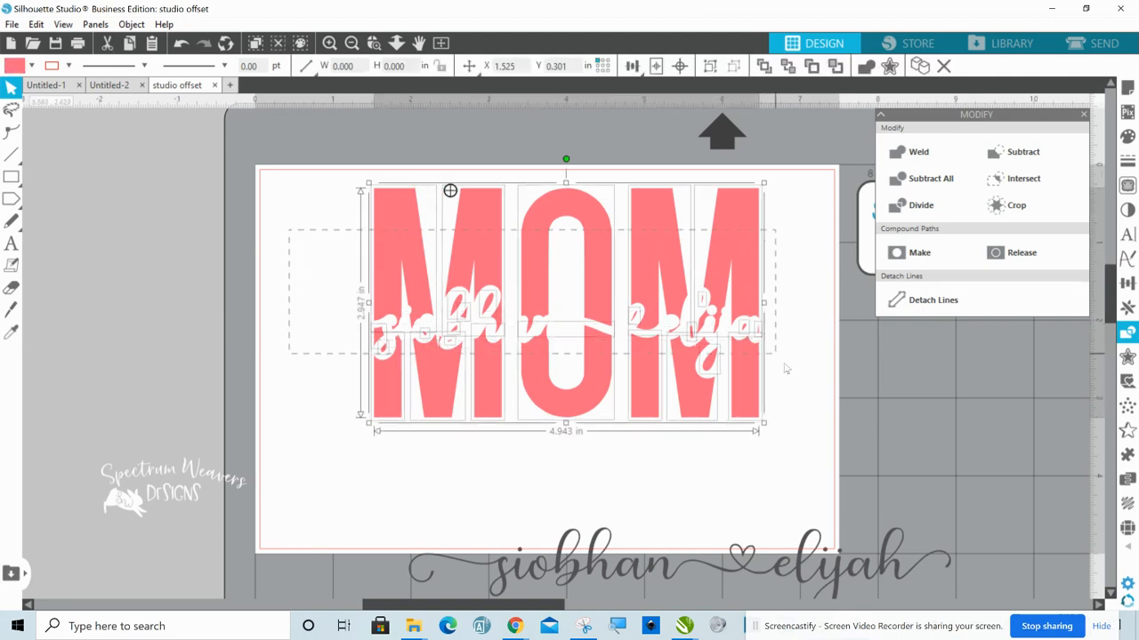
Group the cut MOM pieces and drag the gray script names into the gap
right_click(694, 277)
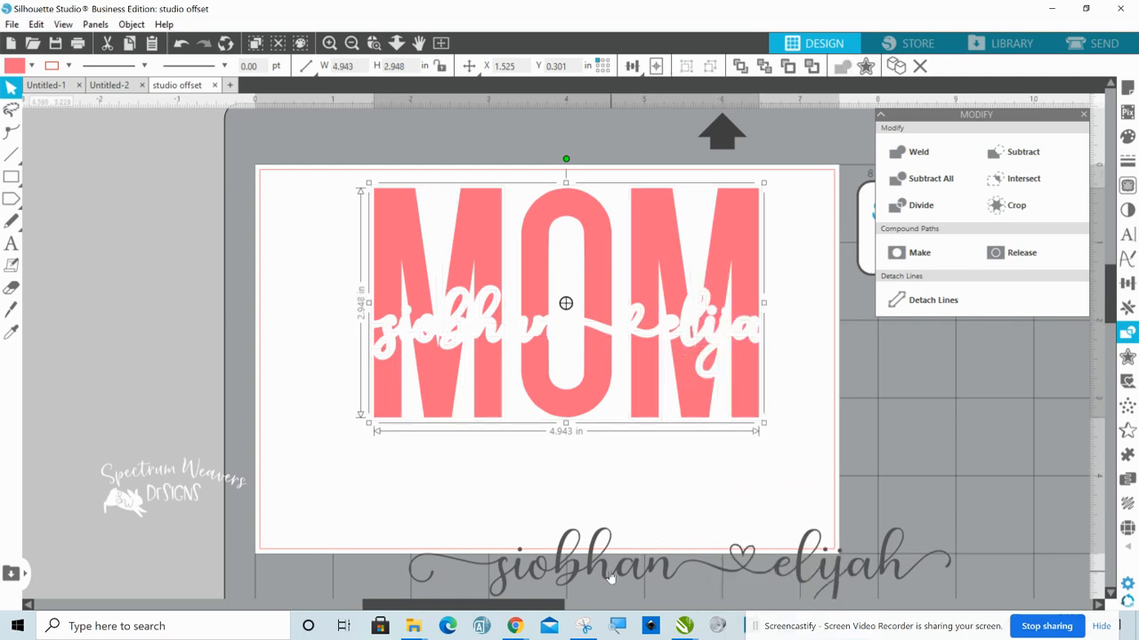
left_click_drag(605, 565, 560, 347)
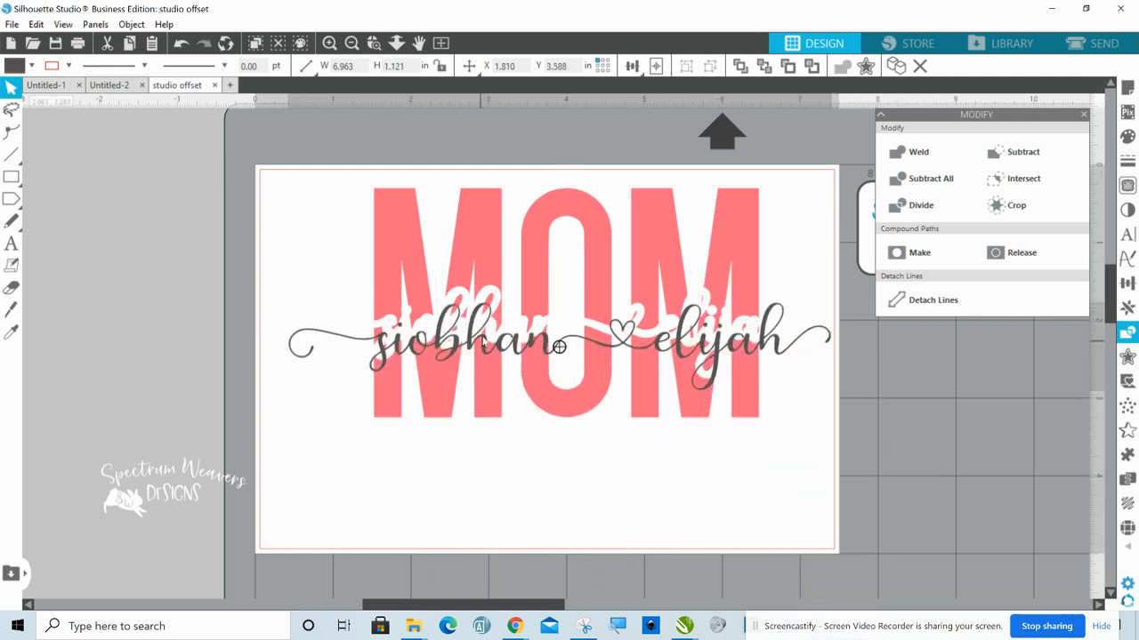